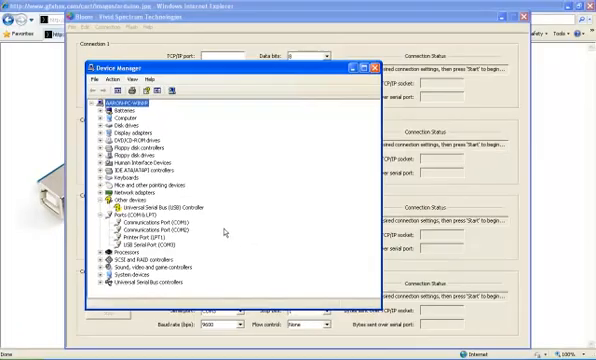
mouse_move(408, 19)
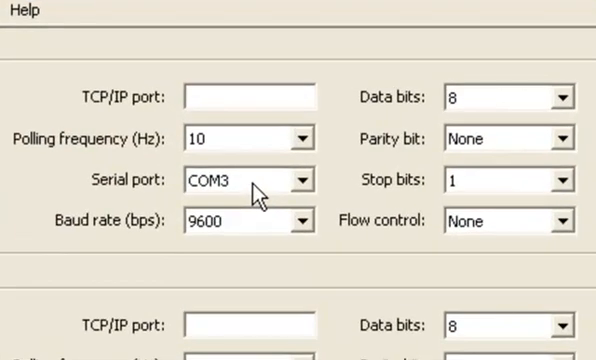
mouse_move(245, 148)
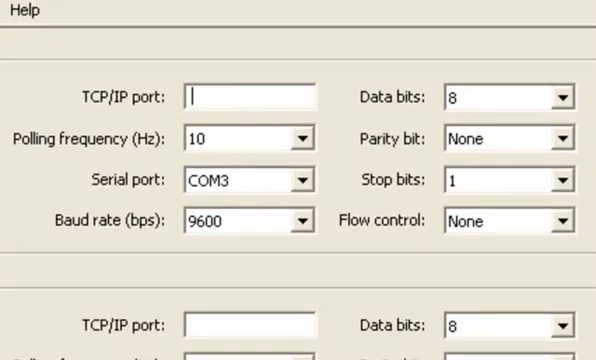
- Start Bloom's Connection 1 on COM3 at 9600 baud with TCP/IP port 40000
text(40000)
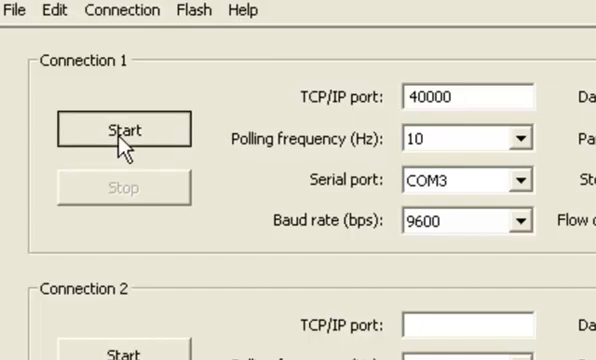
click(123, 130)
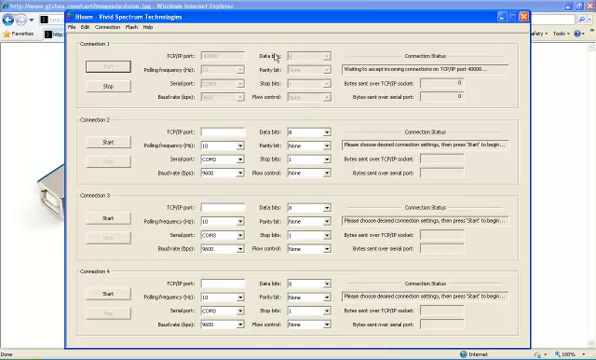
mouse_move(251, 265)
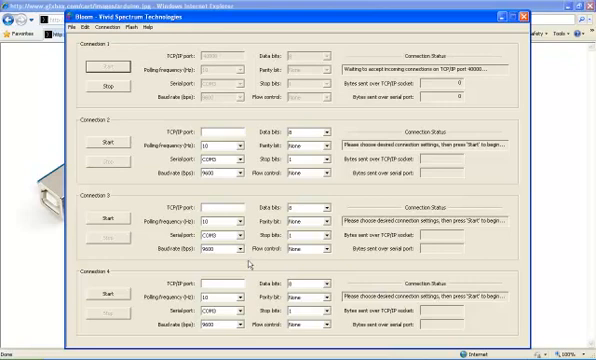
click(16, 350)
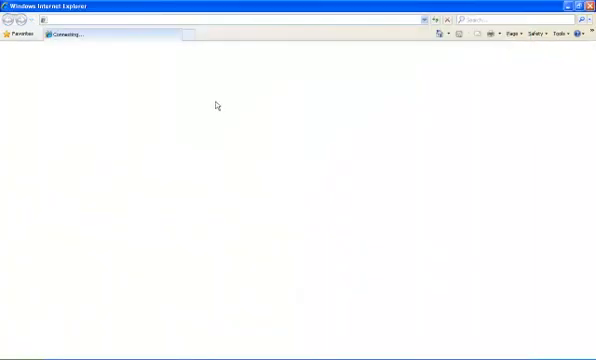
- Enter the game's address in Internet Explorer to load the Player 1 connection page
text(190)
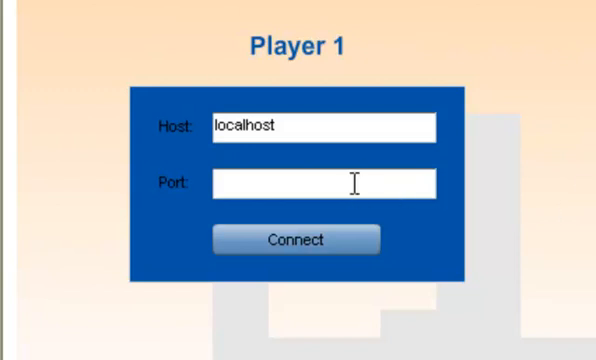
- Enter port 40000 with host localhost in the Player 1 form and connect
text(4)
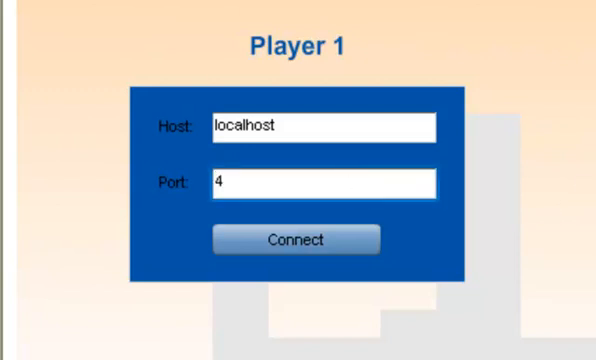
text(0000)
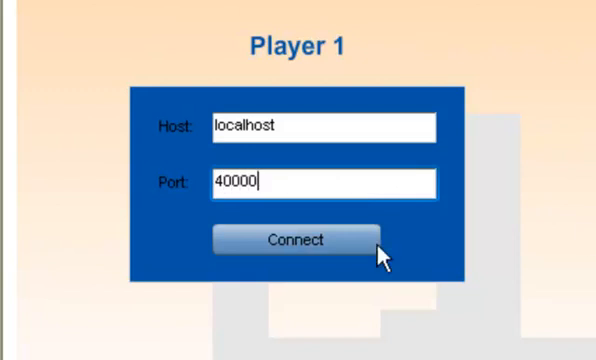
click(290, 240)
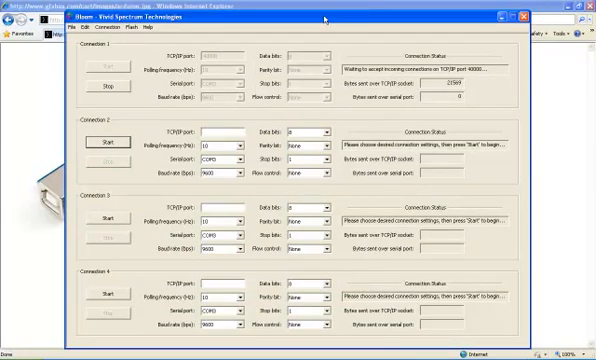
mouse_move(371, 43)
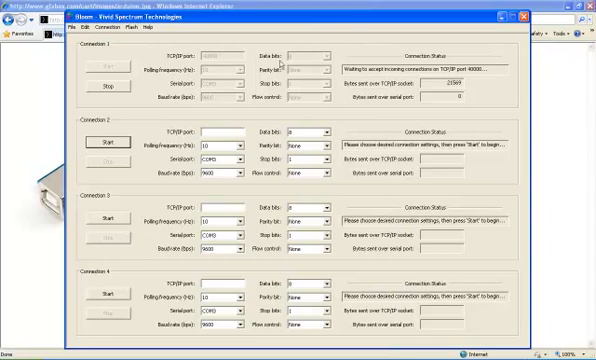
mouse_move(282, 63)
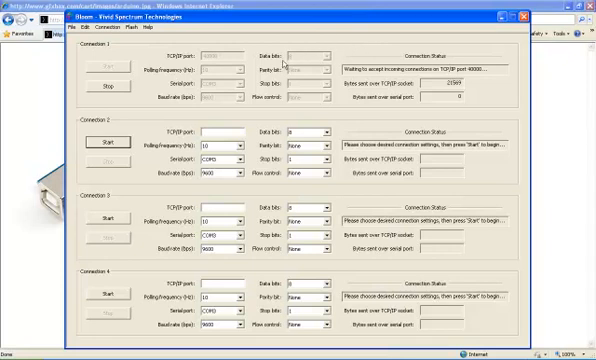